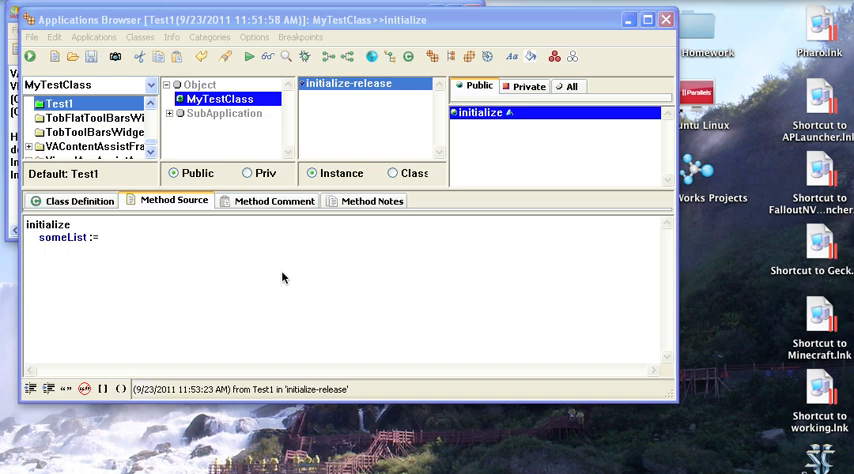
Write 'someList := OrderedCollection new.' in initialize using code assist, and save it
{"action": "left_click", "coordinate": [73, 224]}
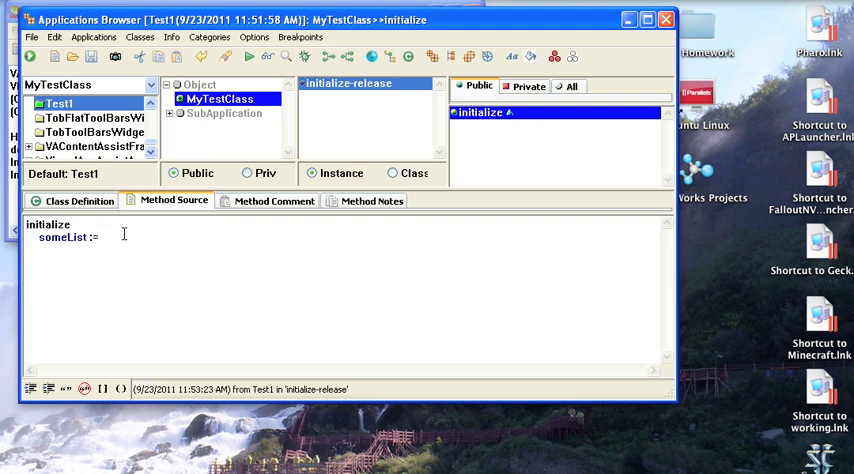
{"action": "type", "text": "OrderedCollectio"}
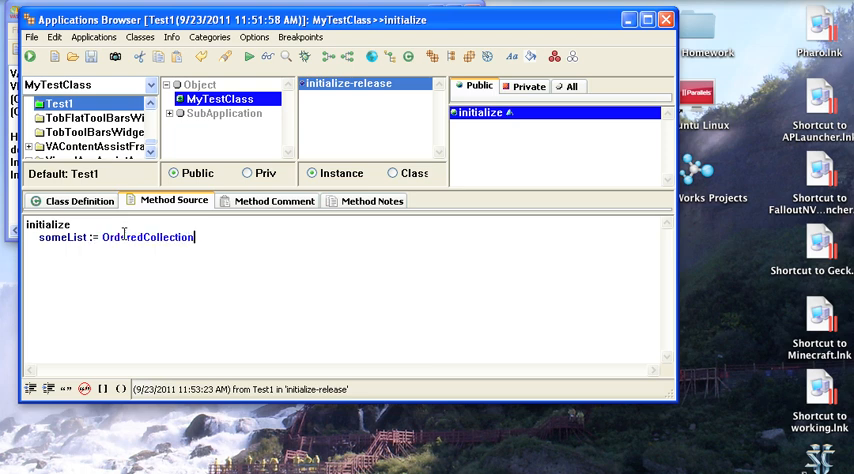
{"action": "type", "text": "new"}
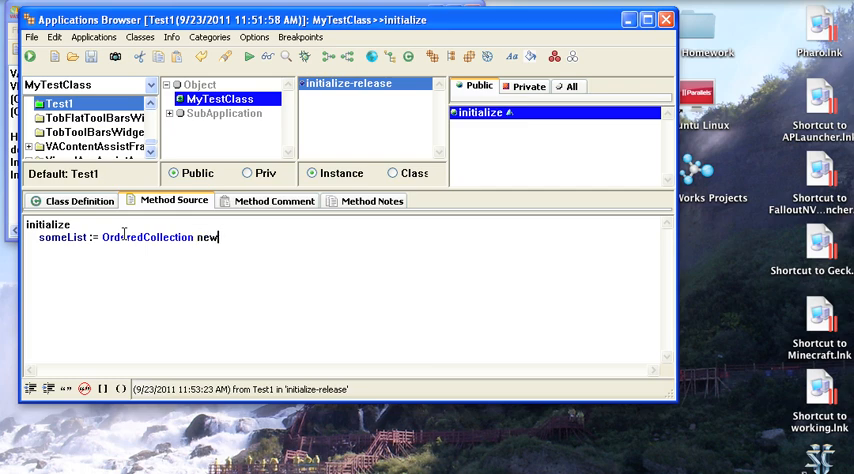
{"action": "type", "text": "."}
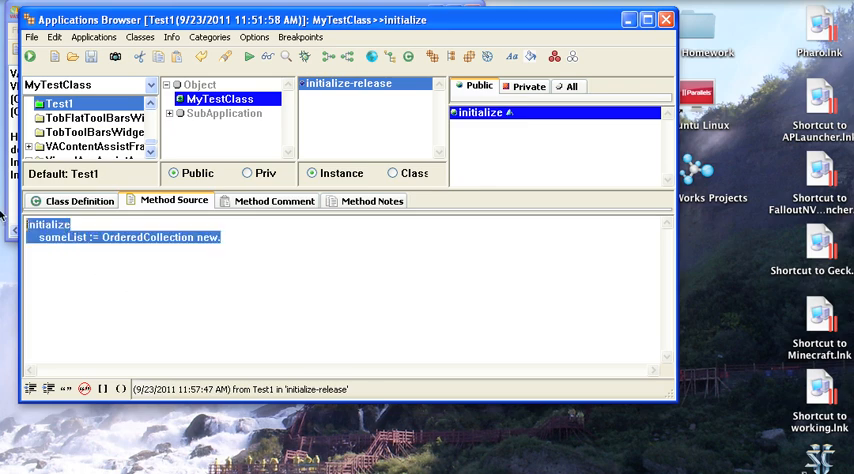
Write the header 'add: aValue' and begin the body with 'someList add:'
{"action": "type", "text": "a"}
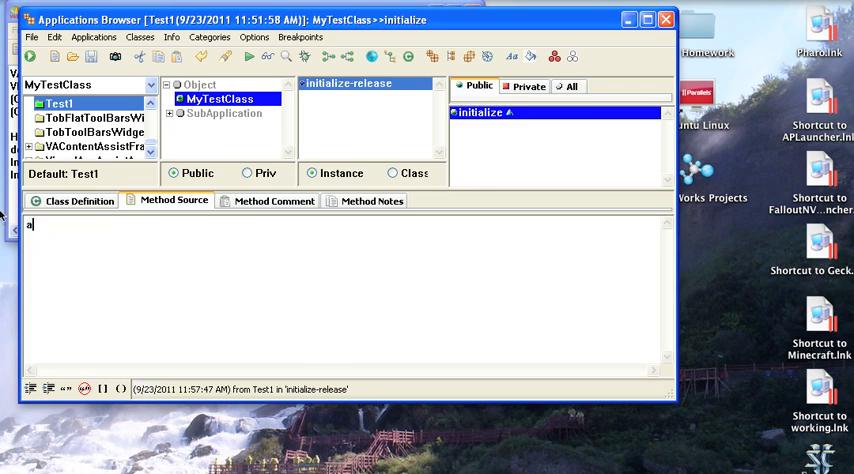
{"action": "type", "text": "dd:"}
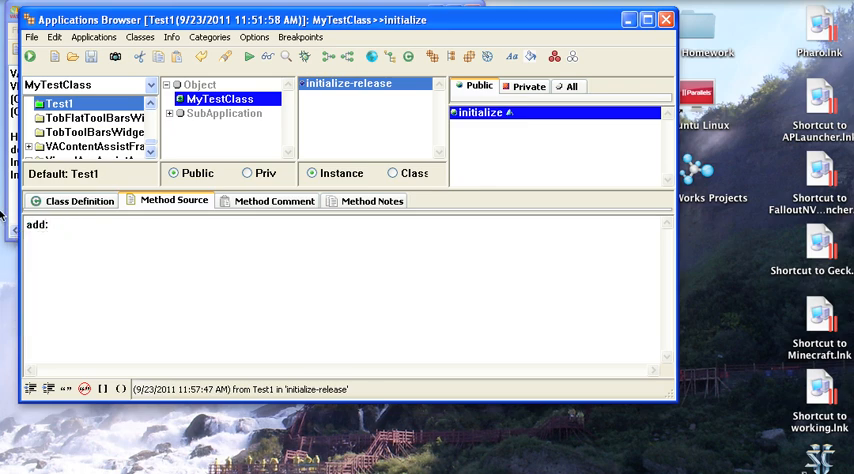
{"action": "type", "text": "aValue"}
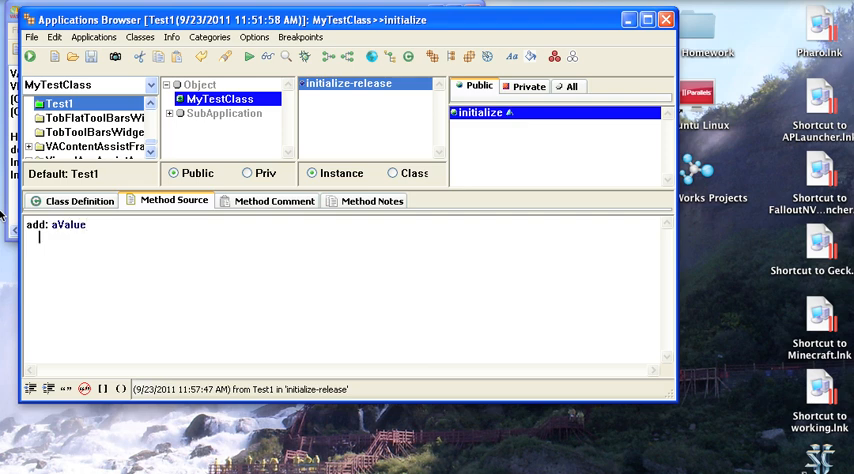
{"action": "type", "text": "someList"}
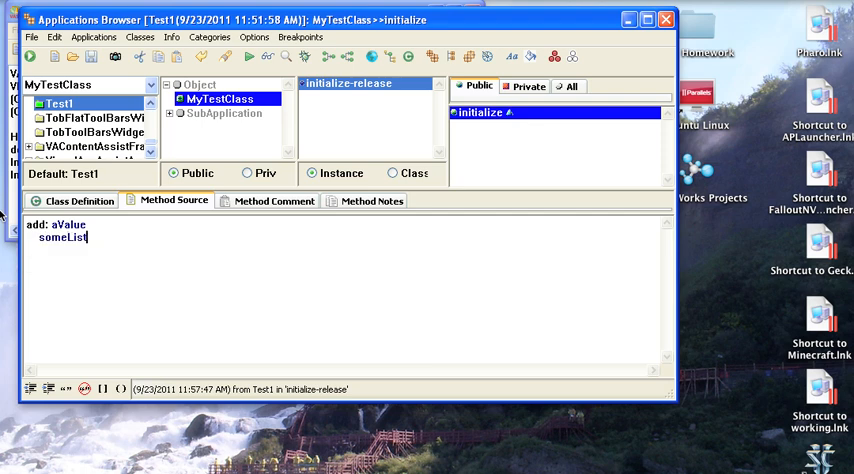
{"action": "type", "text": "add:"}
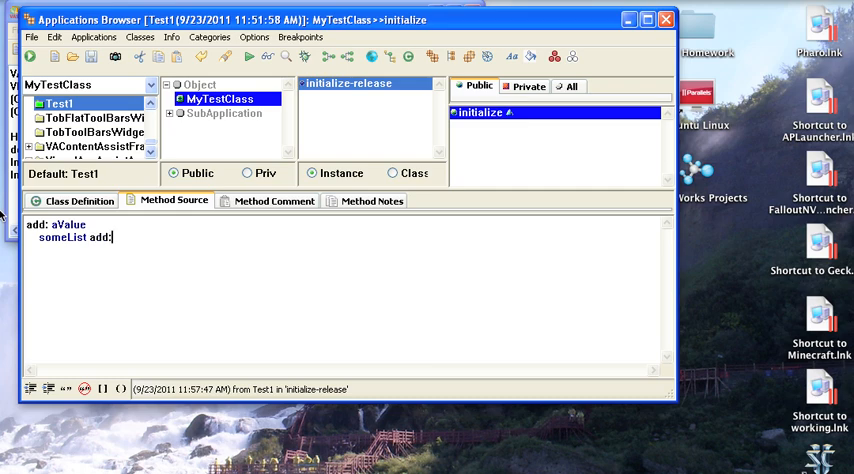
{"action": "type", "text": "add:"}
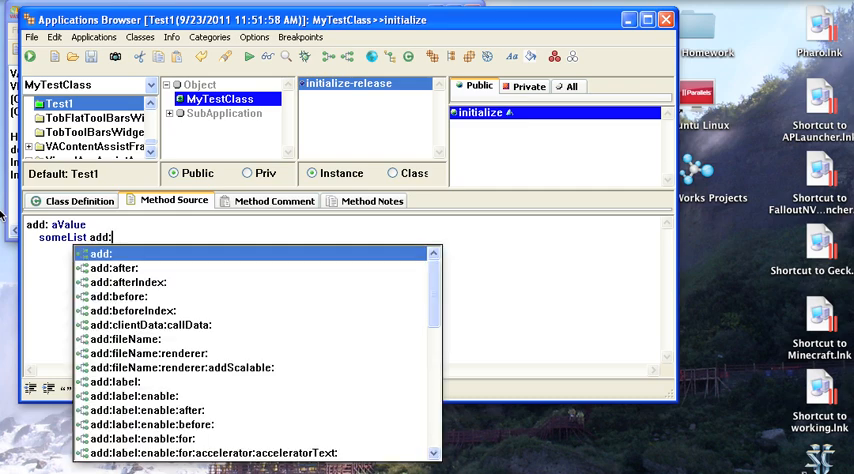